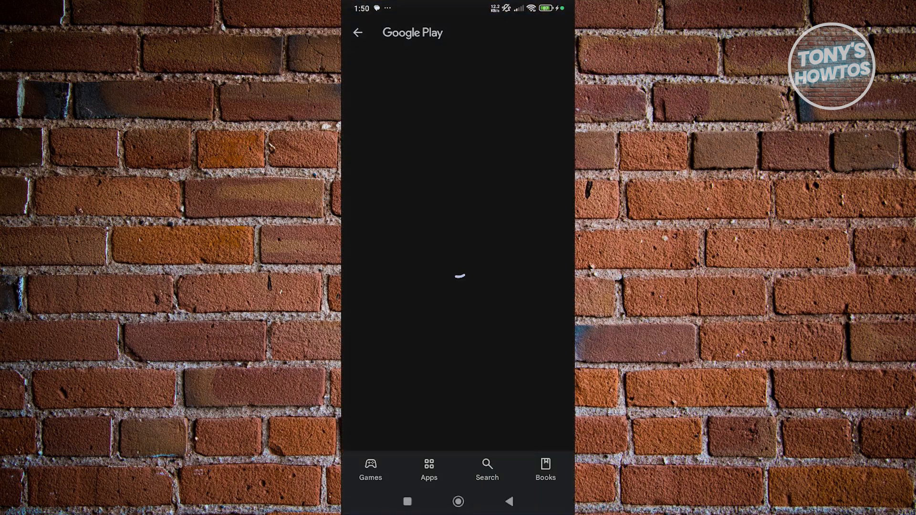
Search Google Play for 'ins' and confirm Instagram's listing shows it already installed
click(487, 470)
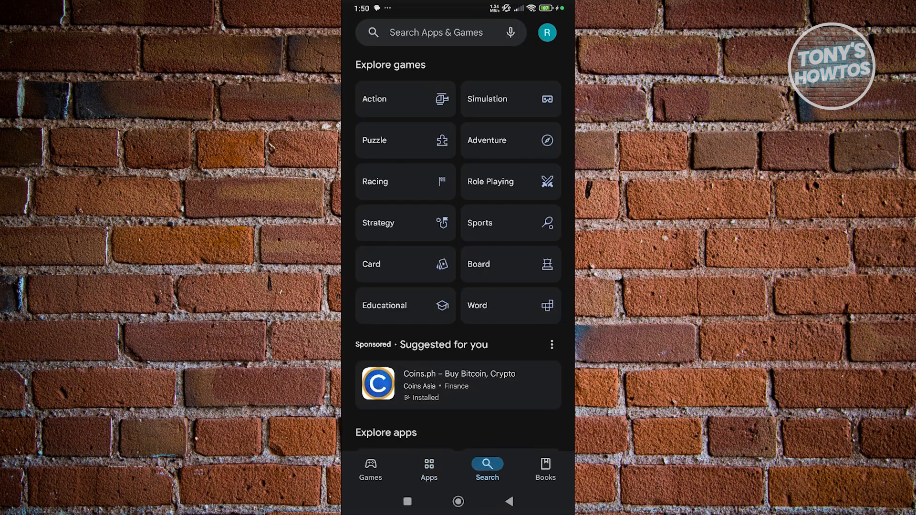
text(ins)
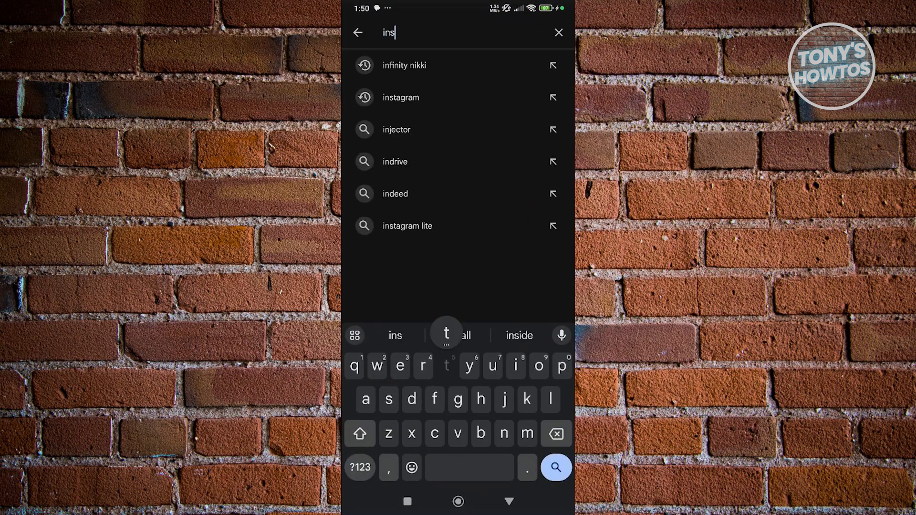
click(400, 97)
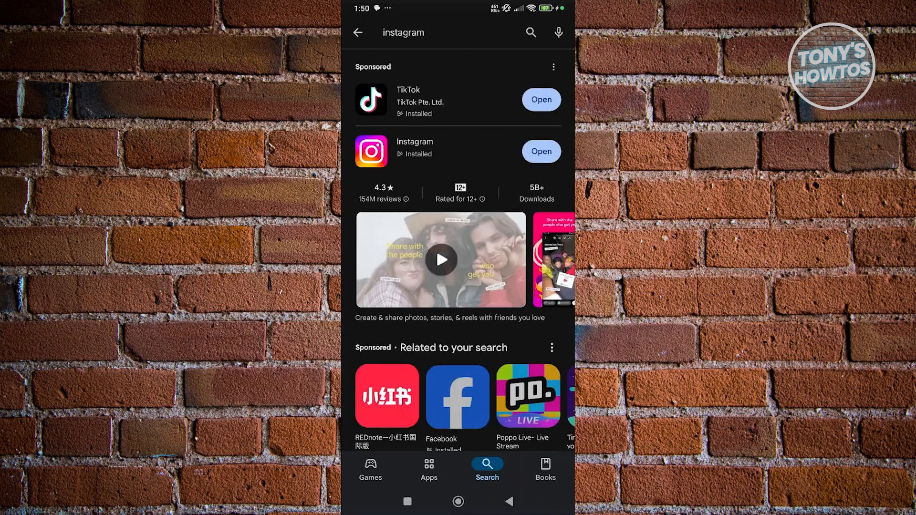
click(415, 141)
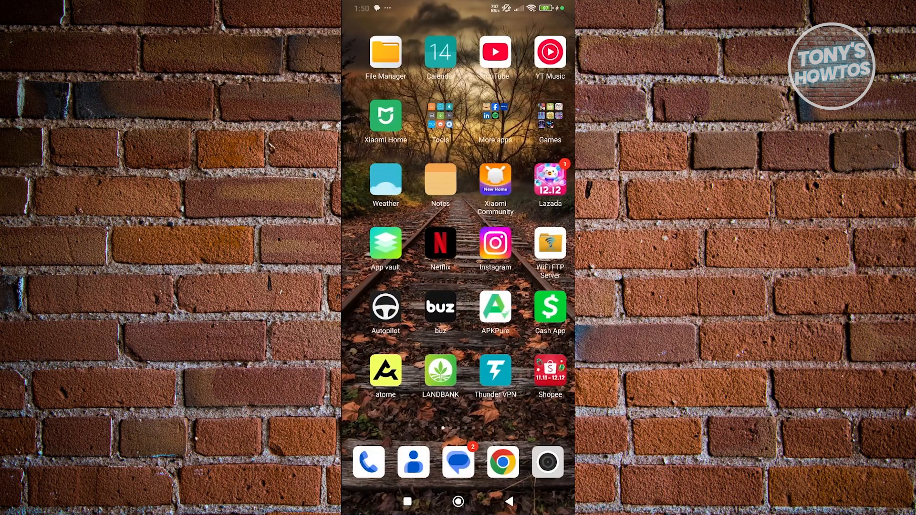
Swipe through the home pages to Instagram and open its App info page
scroll(left, 3)
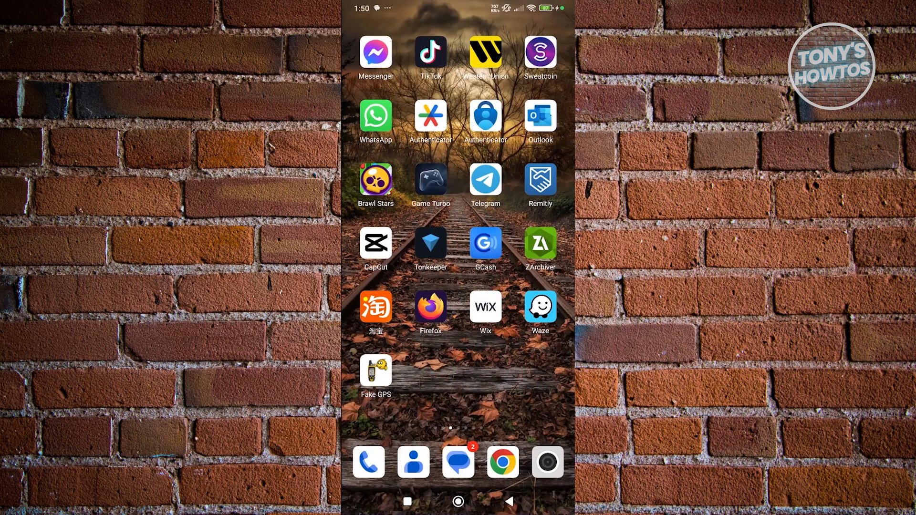
scroll(left, 3)
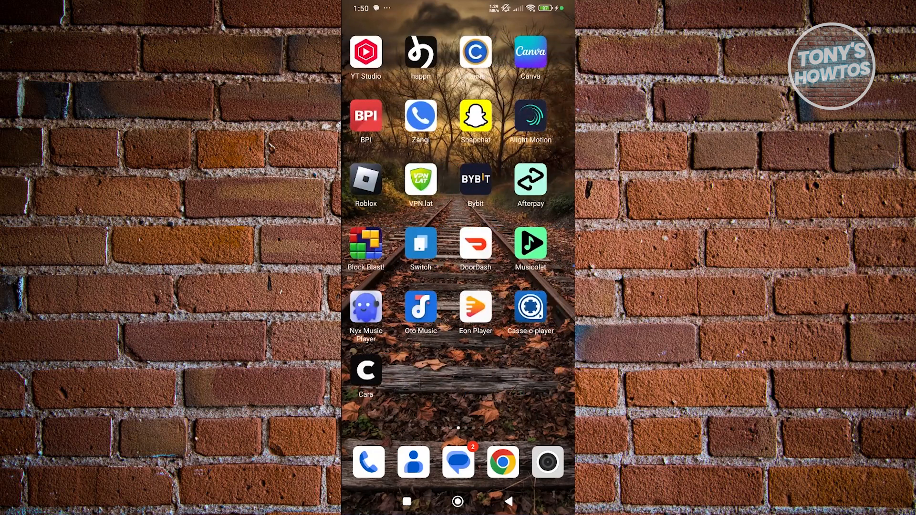
scroll(left, 3)
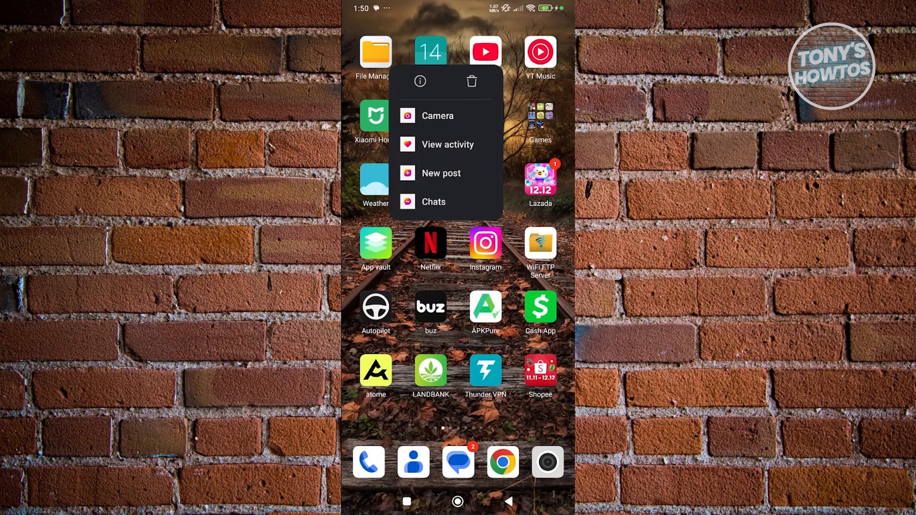
click(420, 81)
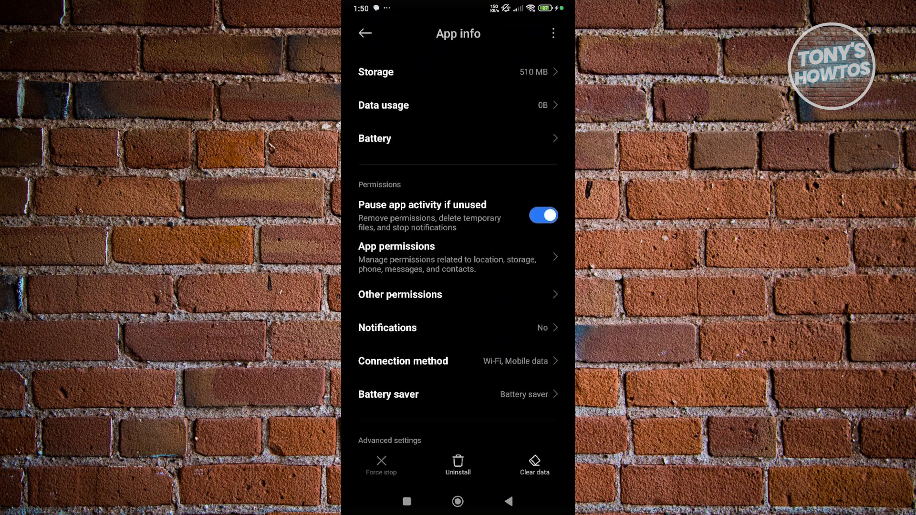
Clear Instagram's cache, dropping storage from 510 MB to 459 MB, and view its permissions
scroll(down, 3)
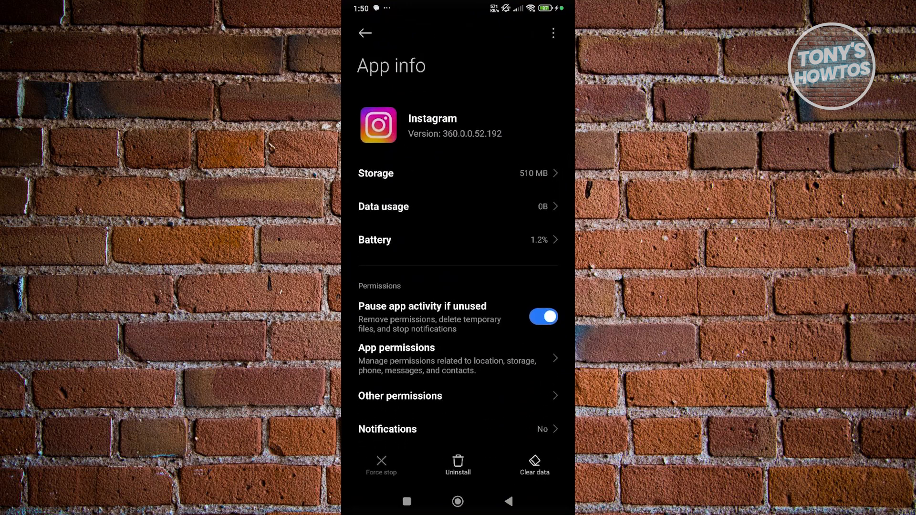
click(534, 463)
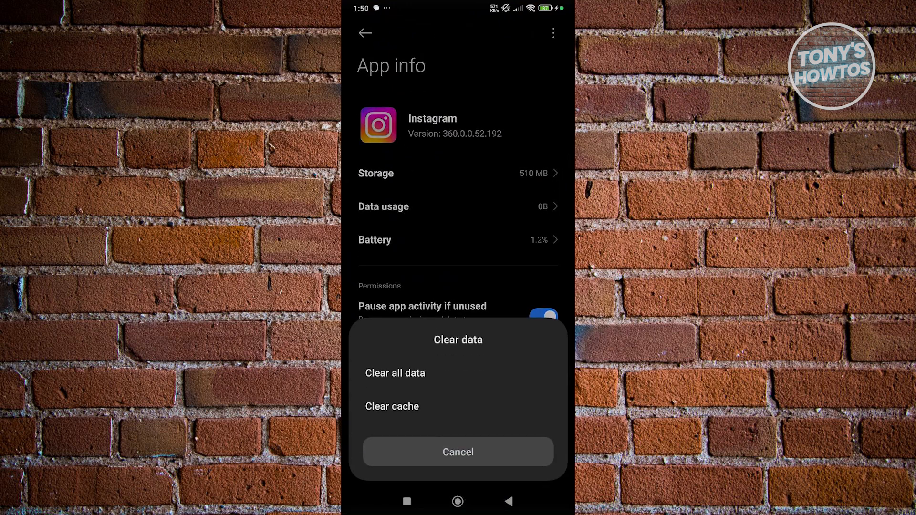
click(392, 407)
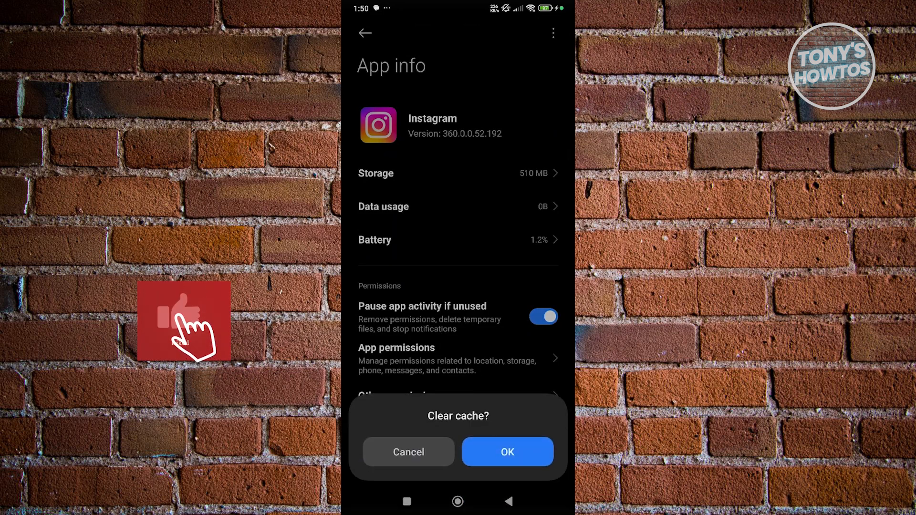
click(508, 452)
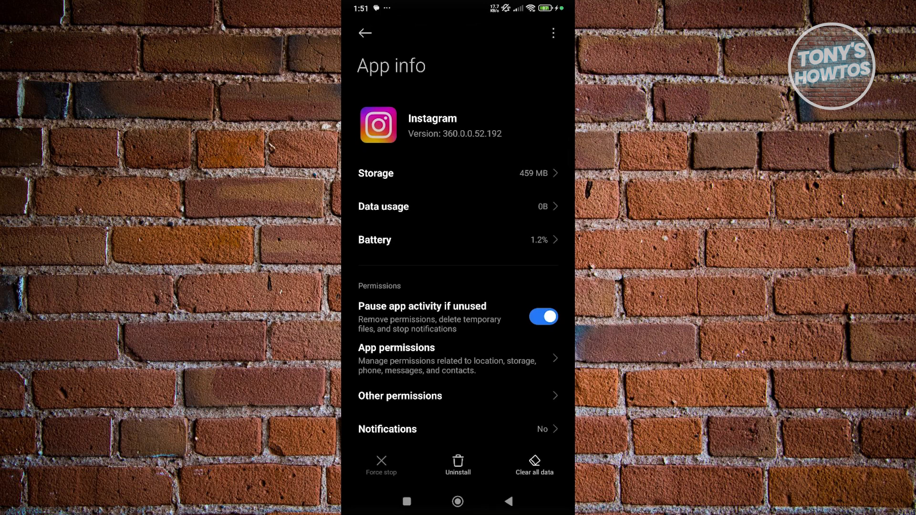
click(396, 348)
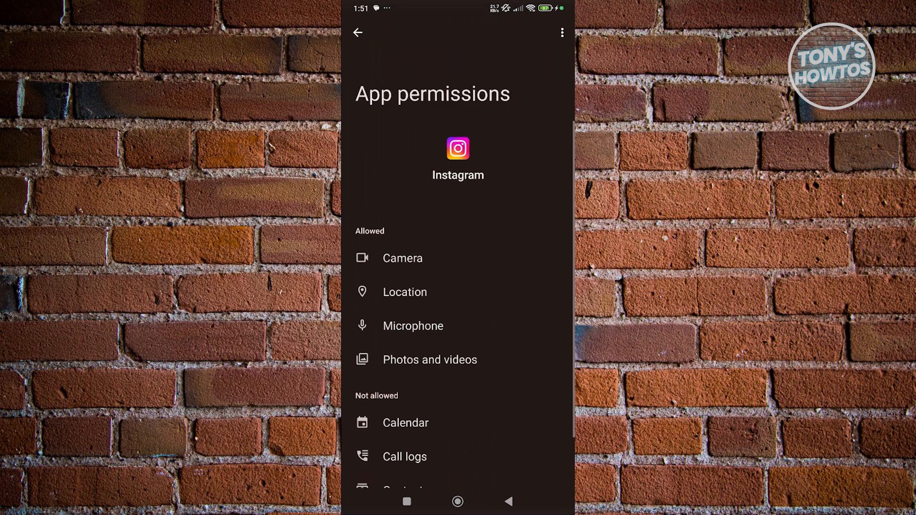
Scroll through Instagram's allowed and blocked permissions, then exit to the home screen
scroll(down, 3)
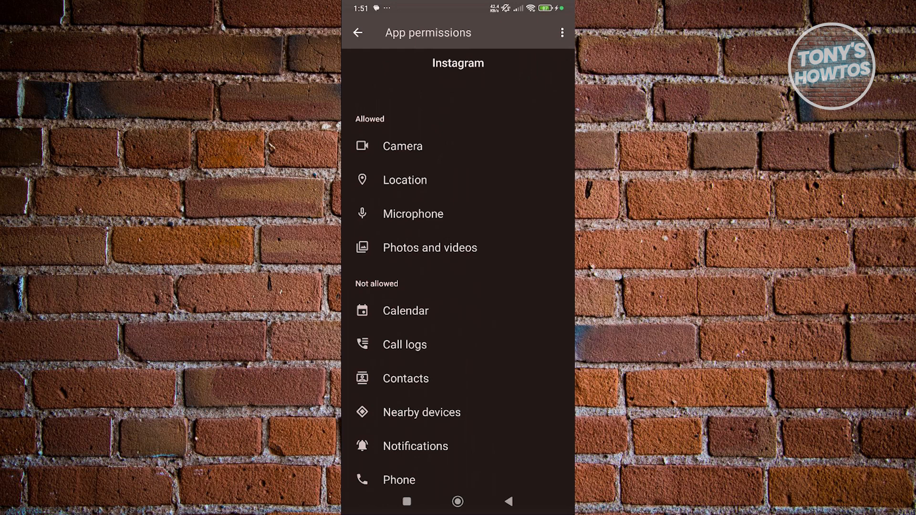
scroll(down, 3)
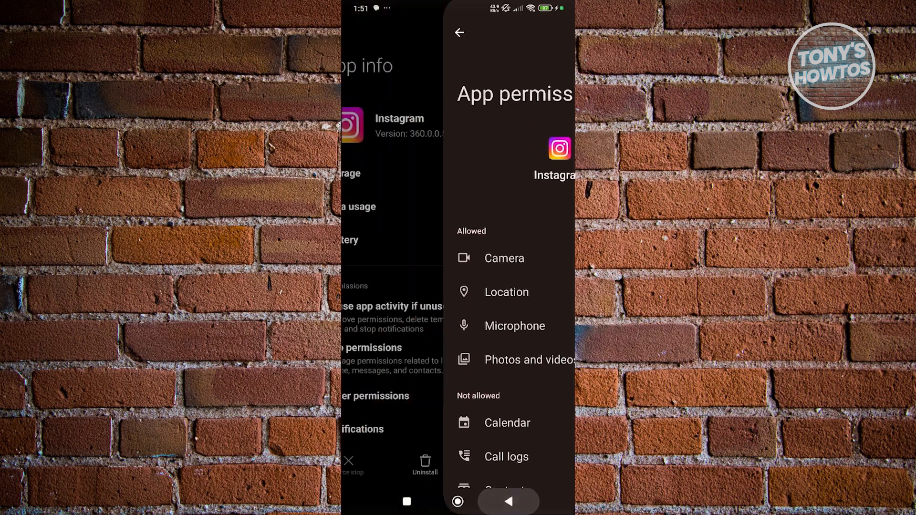
click(460, 33)
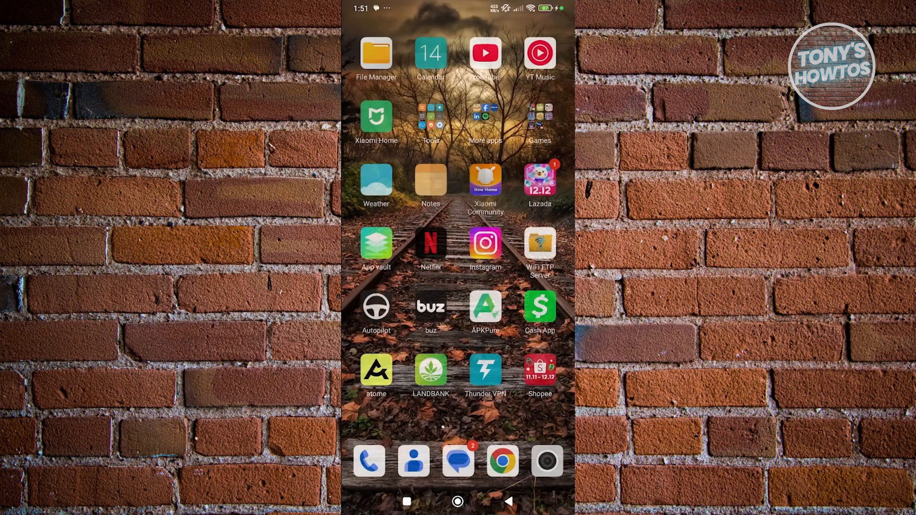
Launch Instagram from the home screen to show the account's profile page
scroll(left, 3)
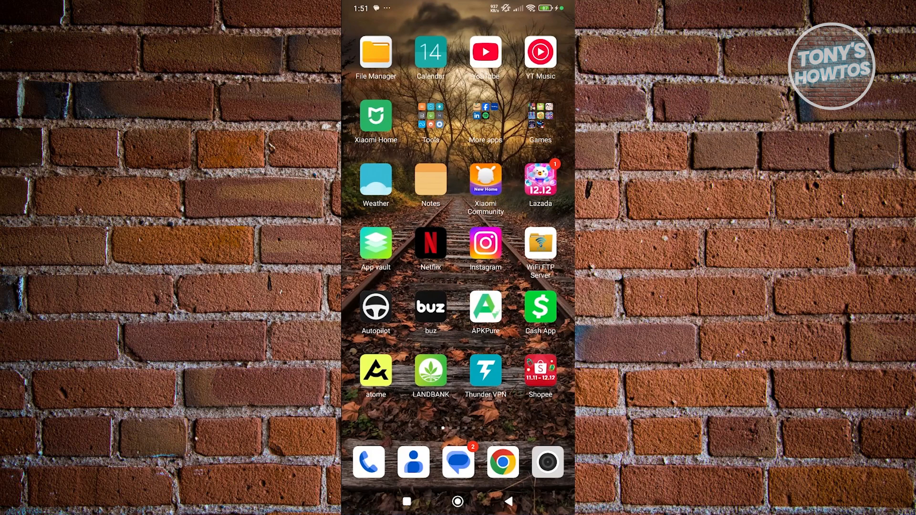
click(485, 244)
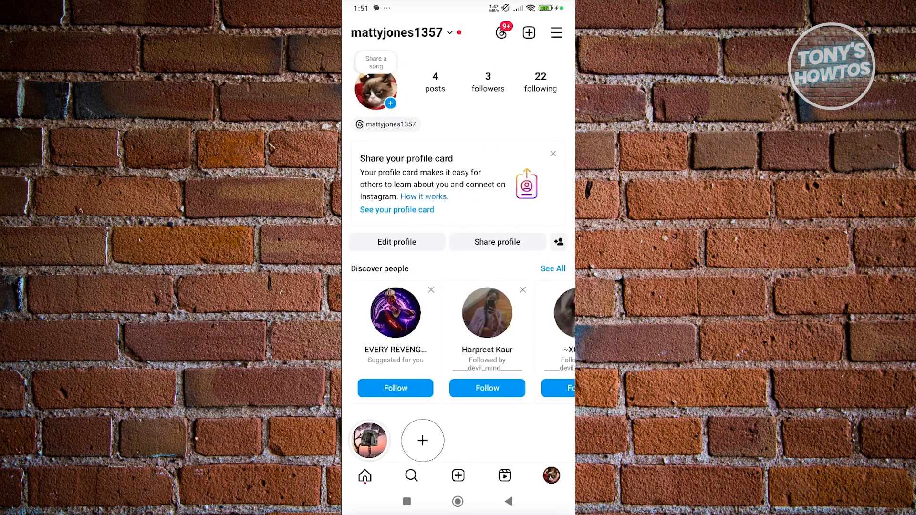
Go through Settings and activity, then Help, to start a new Report a problem form
click(556, 33)
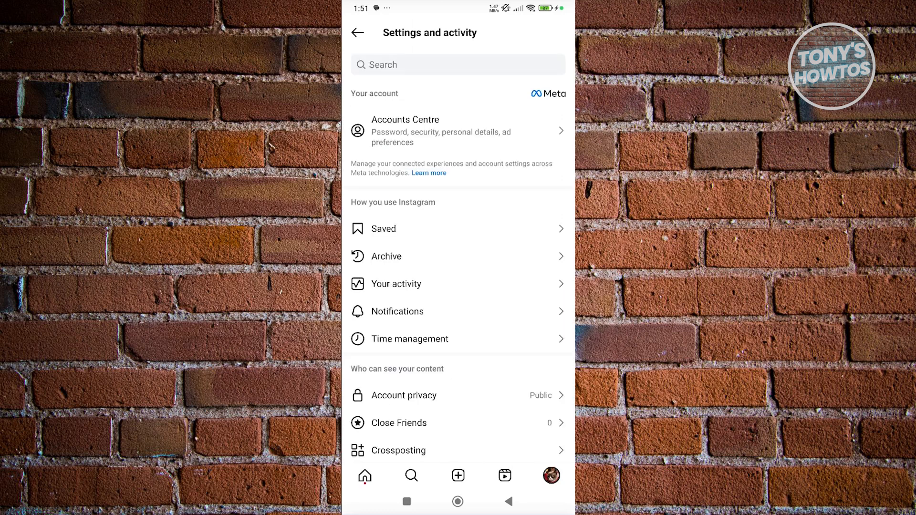
scroll(down, 3)
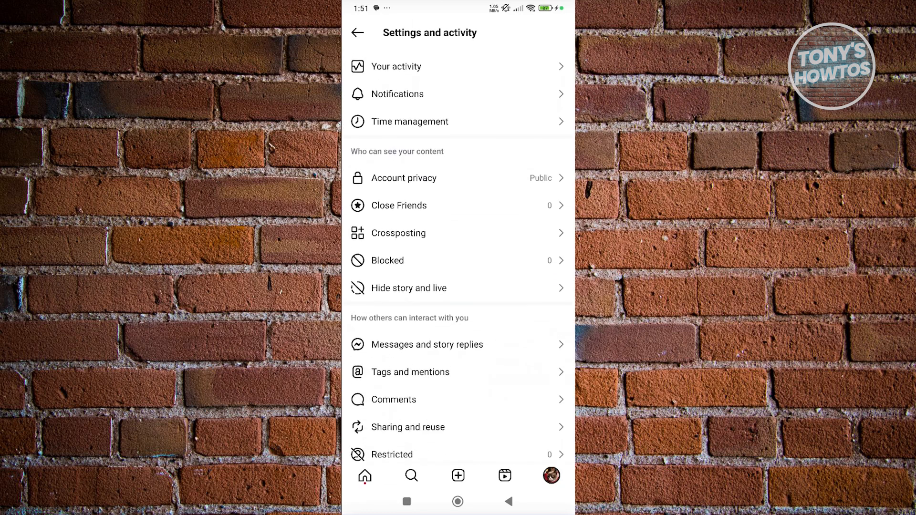
scroll(down, 3)
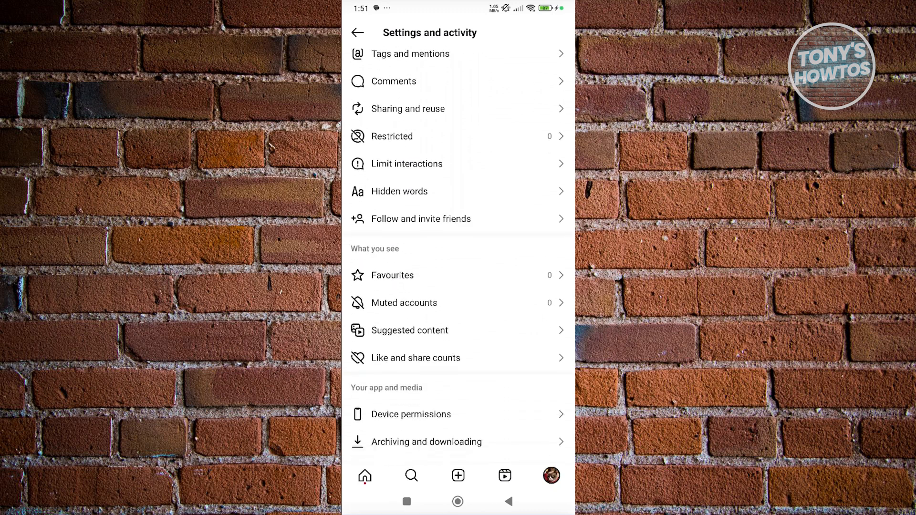
scroll(down, 3)
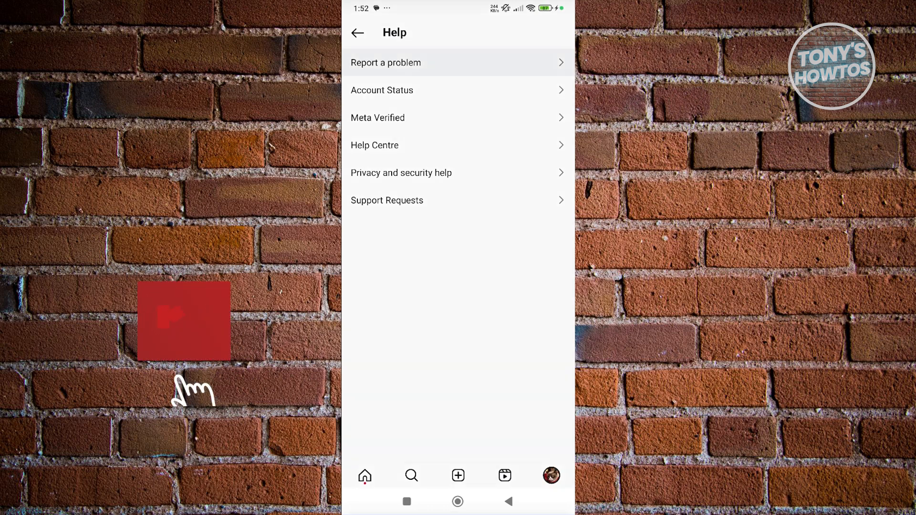
click(385, 62)
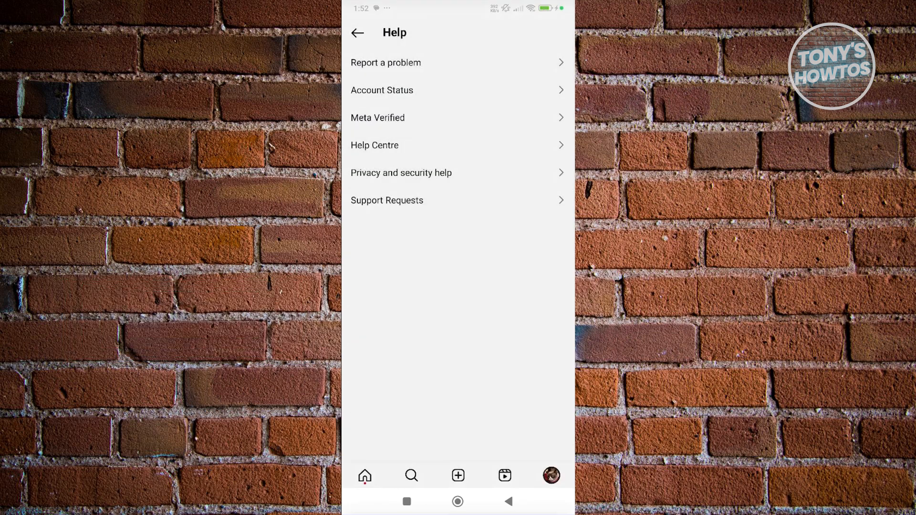
click(359, 33)
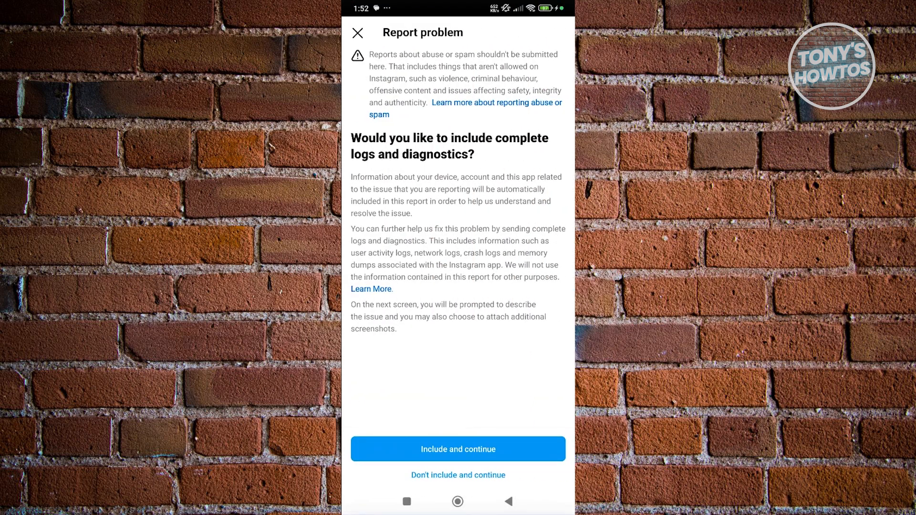
Describe the problem as 'Selfie verification' with a screenshot attached, then leave the description
click(458, 449)
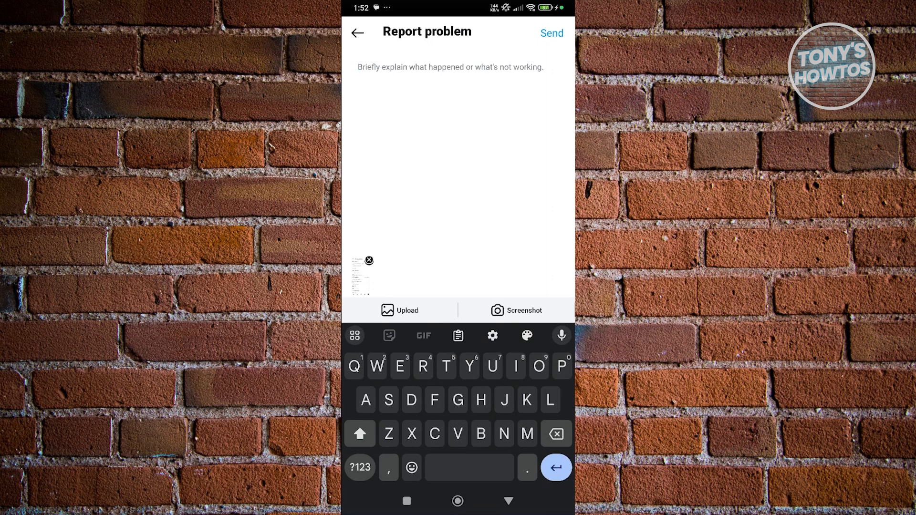
text(Selfie verification)
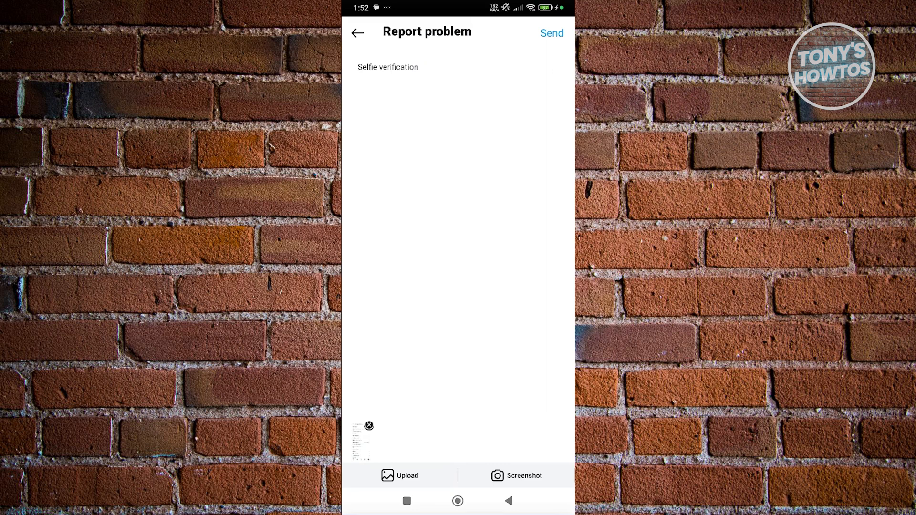
click(552, 33)
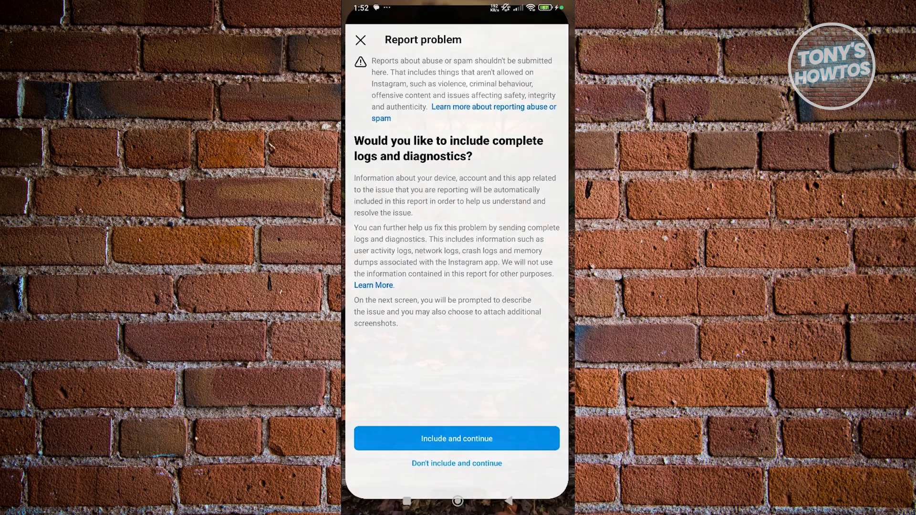